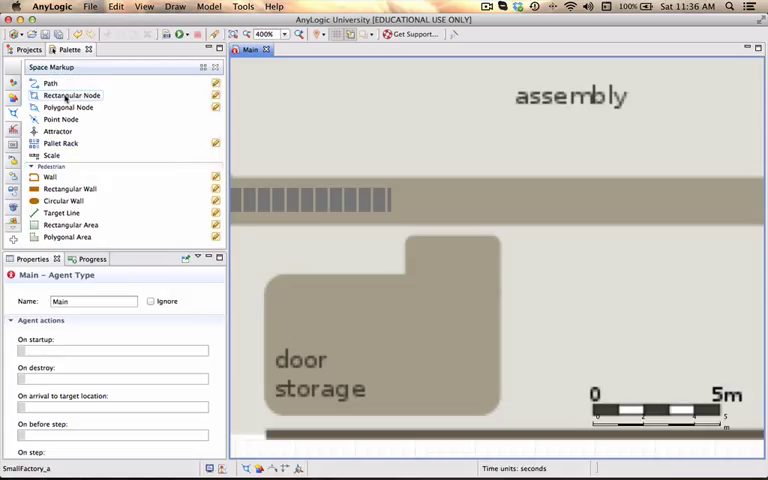
Step: Draw a rectangular node over door storage, name it spaceDoorStorage, and set it invisible
{"action": "left_click", "coordinate": [72, 95]}
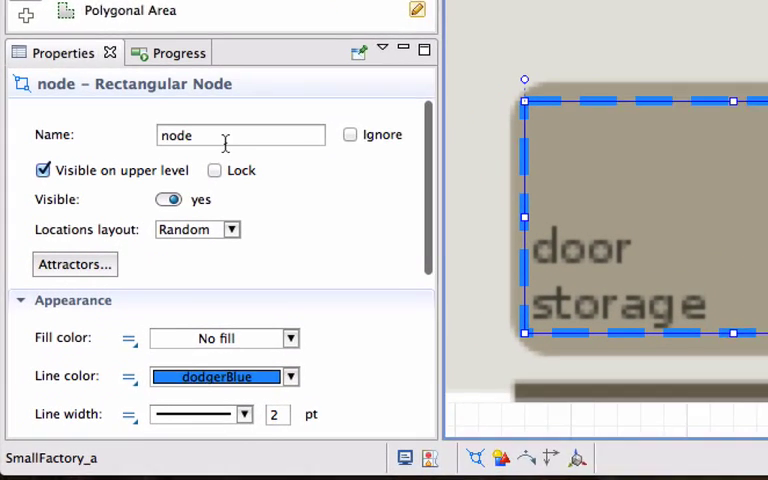
{"action": "type", "text": "space"}
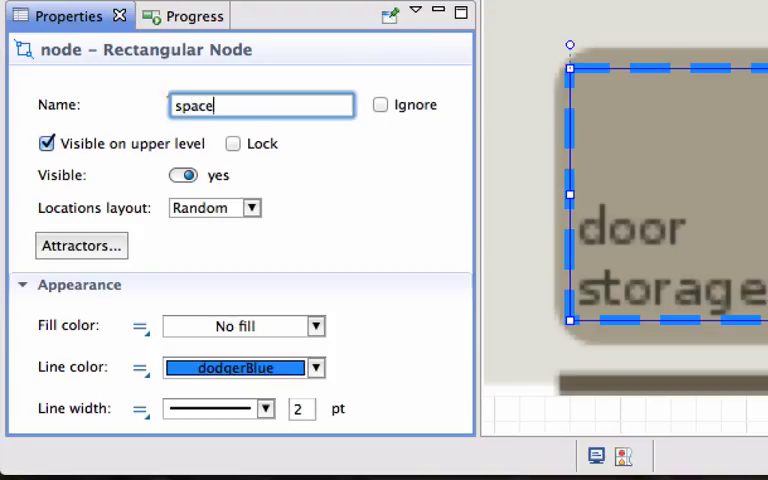
{"action": "type", "text": "Doors"}
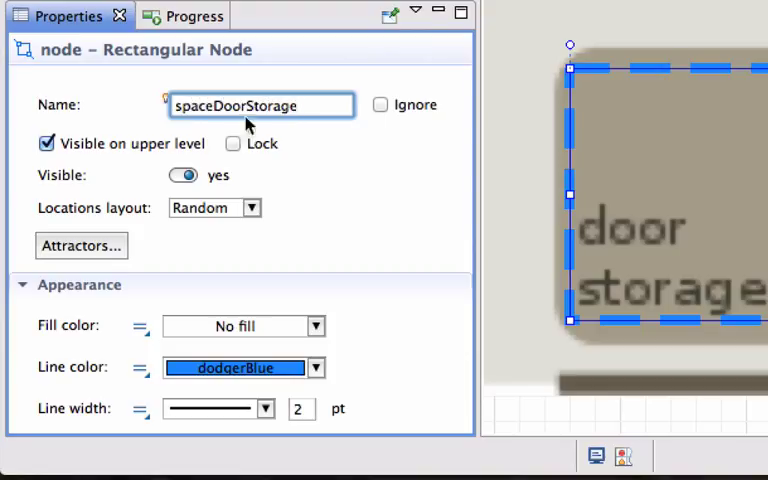
{"action": "left_click", "coordinate": [183, 175]}
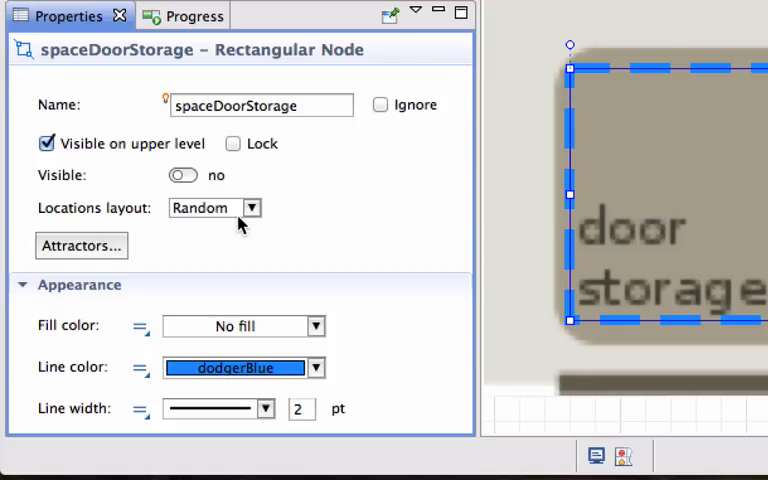
{"action": "mouse_move", "coordinate": [718, 262]}
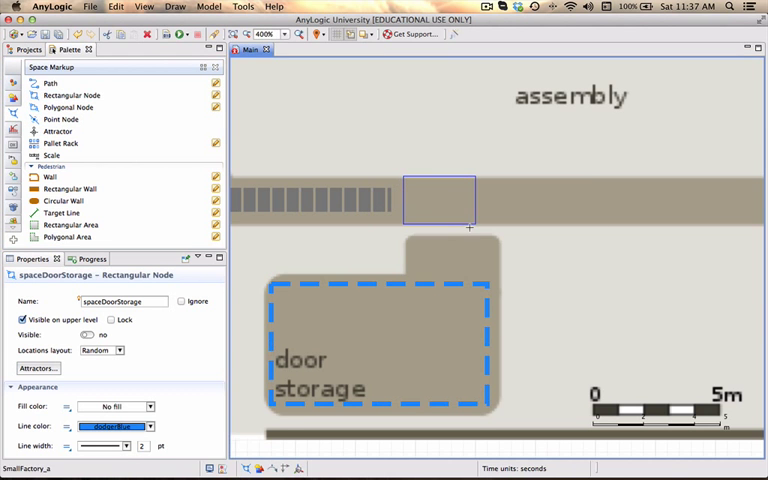
Step: Draw a small rectangular node at the body conveyor's end and start naming it spaceAt..
{"action": "left_click", "coordinate": [426, 199]}
{"action": "type", "text": "so"}
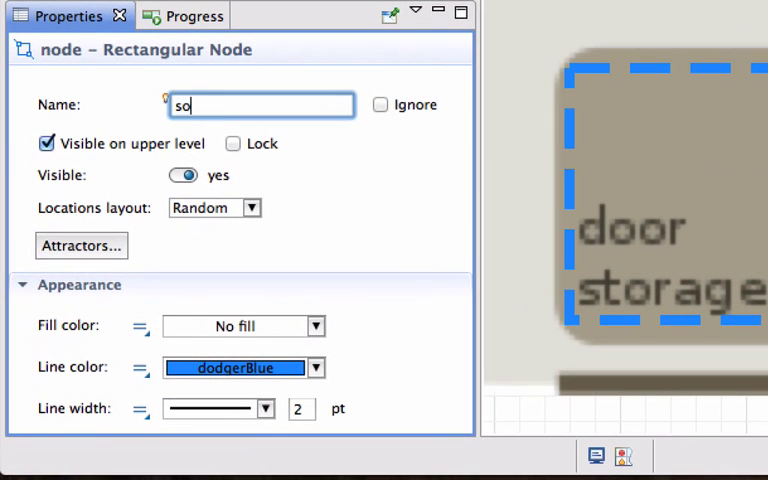
{"action": "type", "text": "space"}
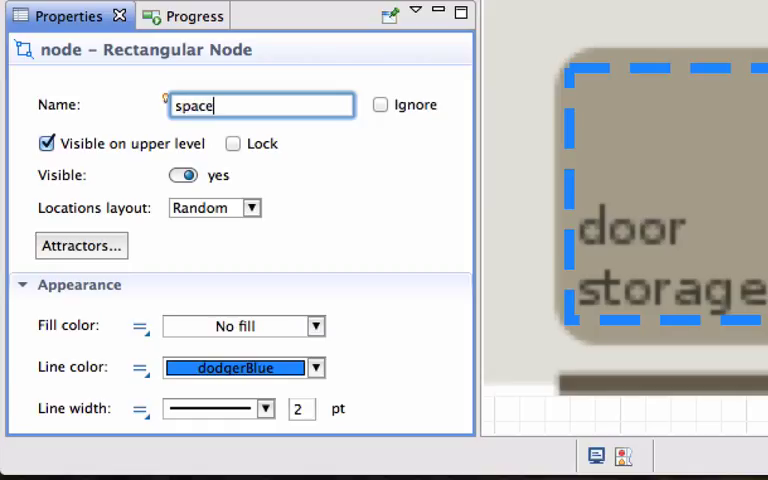
{"action": "type", "text": "A"}
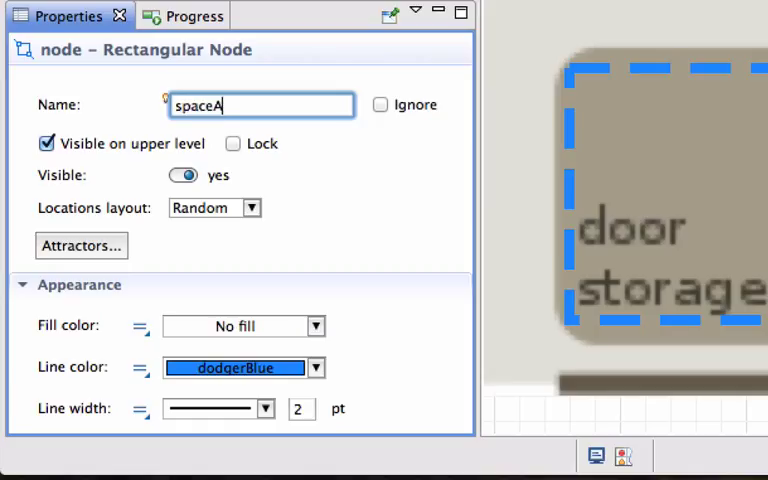
{"action": "type", "text": "t"}
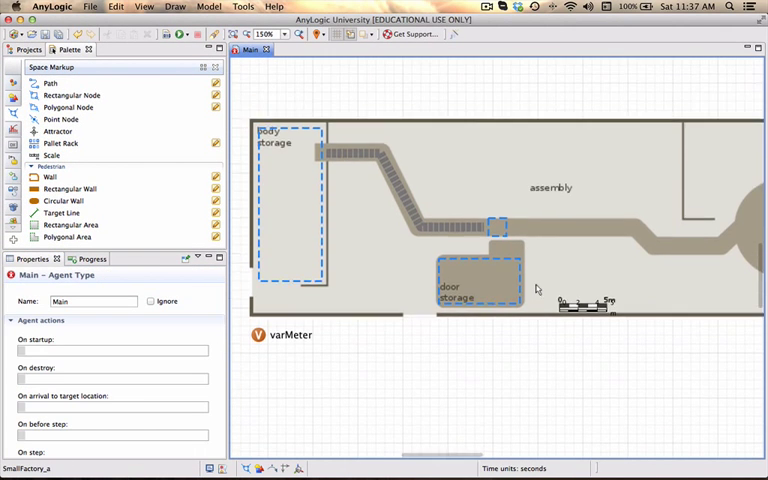
Step: Add a Source named sourceDoors below sourceBodies, followed by a Queue block
{"action": "scroll", "scroll_direction": "down", "scroll_amount": 3}
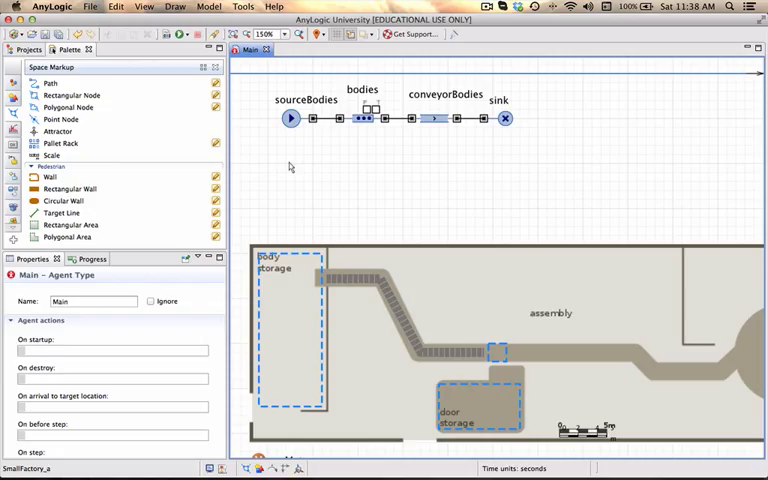
{"action": "mouse_move", "coordinate": [372, 167]}
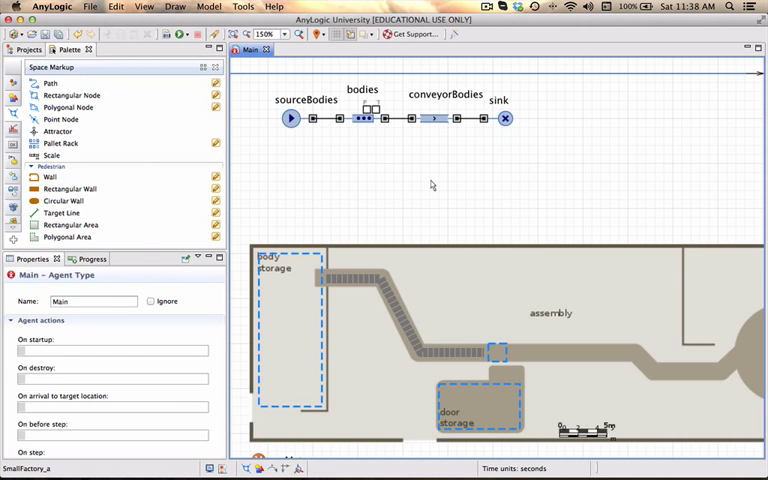
{"action": "mouse_move", "coordinate": [497, 390]}
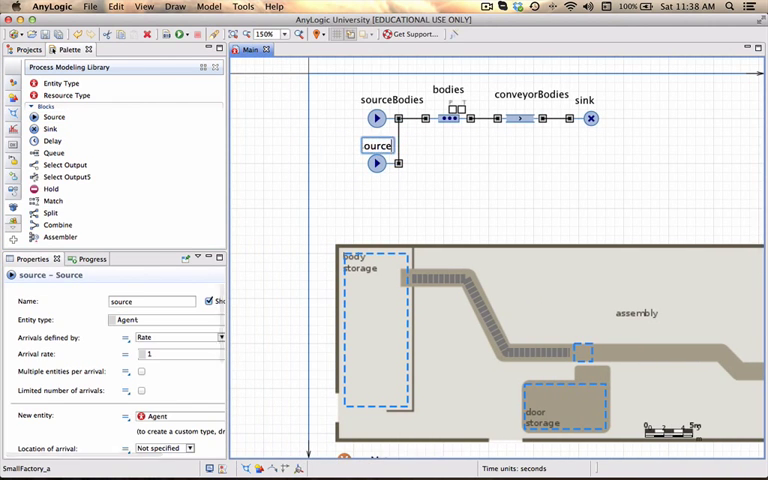
{"action": "type", "text": "Doors"}
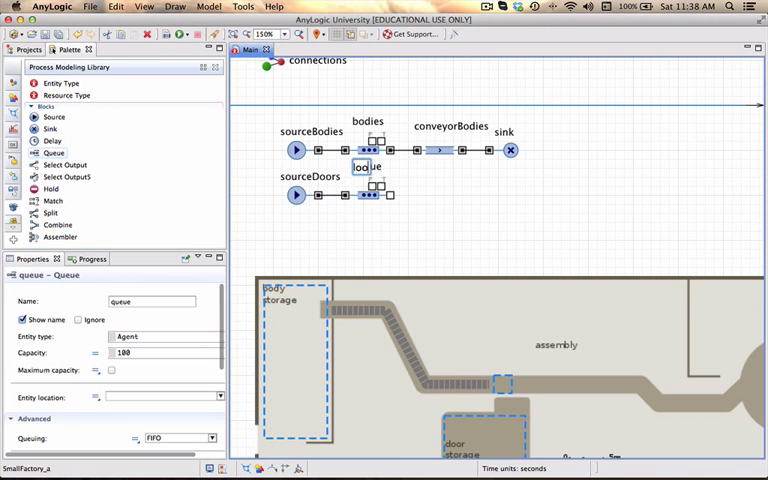
Step: Rename the queue after sourceDoors to doors and delete the bodies-flow sink
{"action": "left_click", "coordinate": [365, 194]}
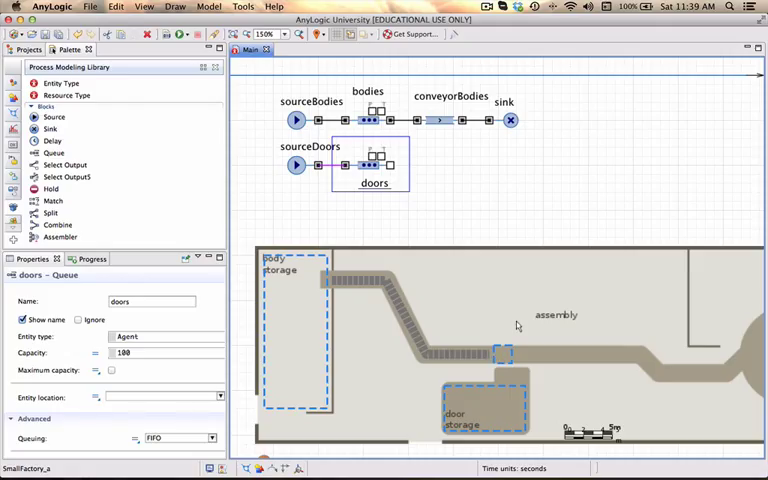
{"action": "mouse_move", "coordinate": [537, 211]}
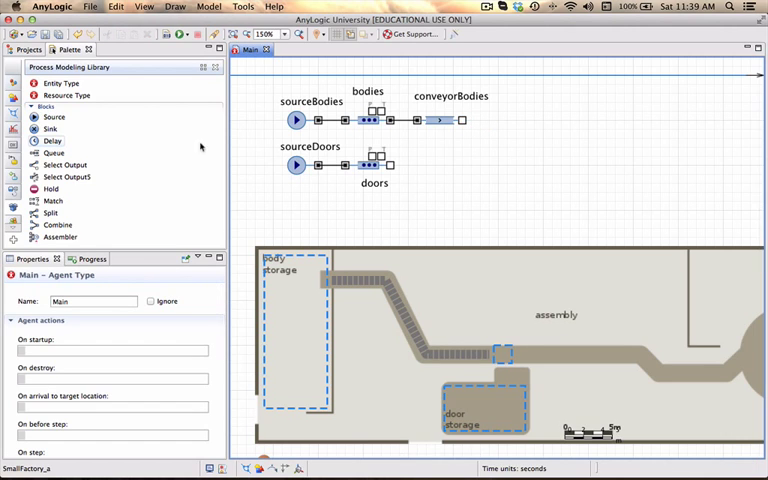
Step: Attach an Assembler to the conveyorBodies output and select it to view its properties
{"action": "scroll", "scroll_direction": "down", "scroll_amount": 3}
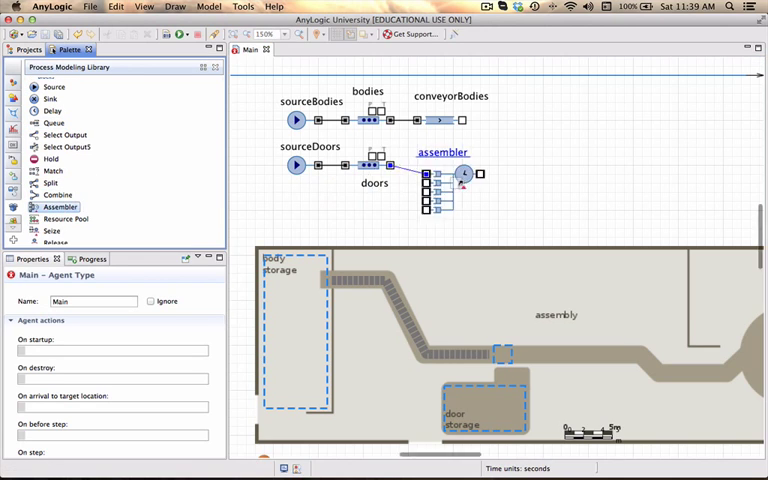
{"action": "left_click_drag", "start_coordinate": [440, 178], "coordinate": [505, 120]}
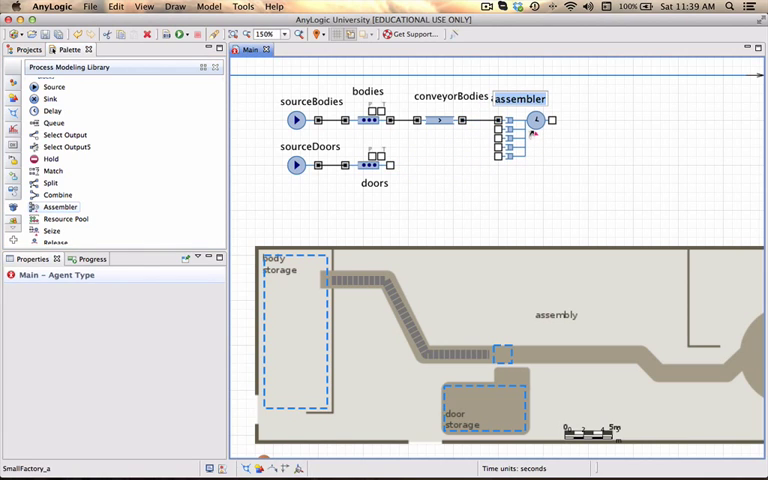
{"action": "left_click", "coordinate": [525, 120]}
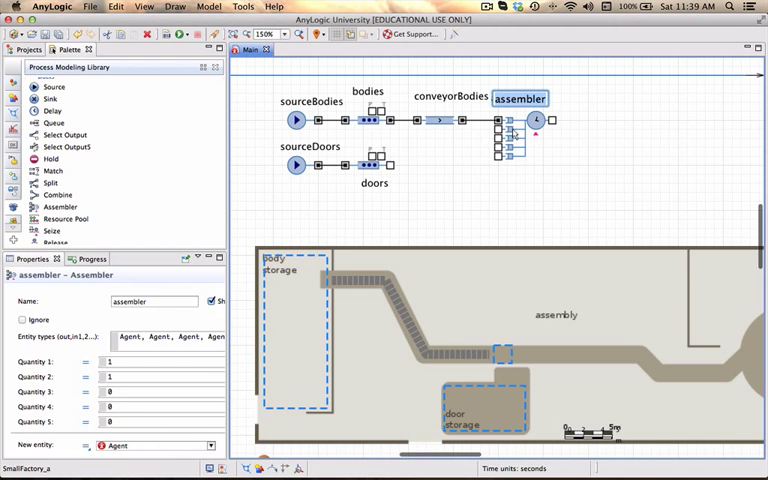
{"action": "mouse_move", "coordinate": [513, 130]}
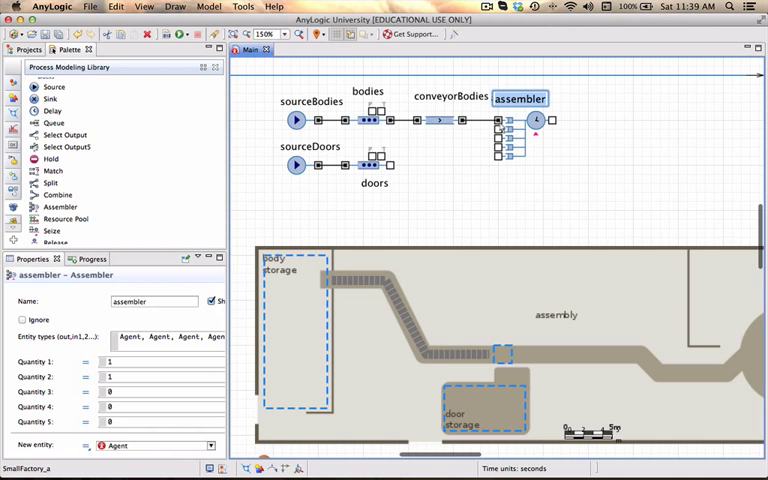
{"action": "left_click", "coordinate": [513, 98]}
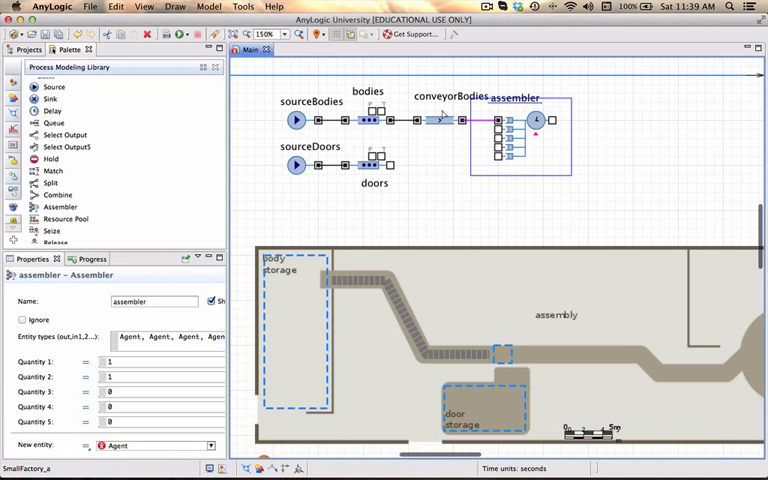
Step: Set assembler Quantity 1 and Quantity 2 to 1, leaving Quantities 3–5 at 0
{"action": "left_click", "coordinate": [440, 118]}
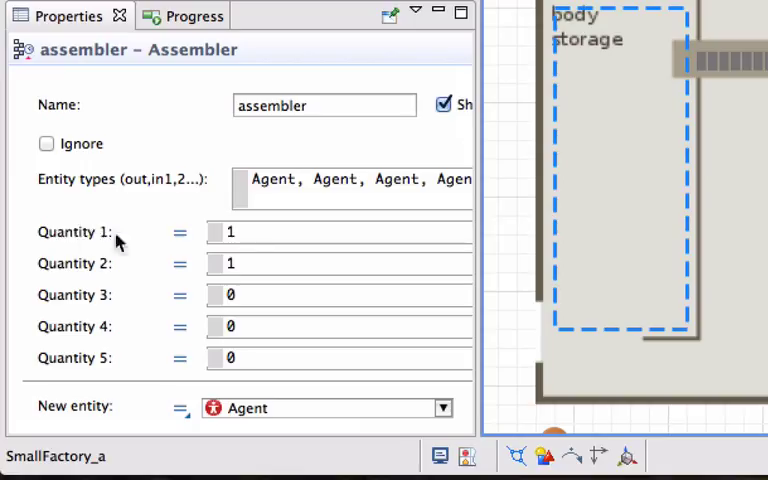
{"action": "mouse_move", "coordinate": [50, 274]}
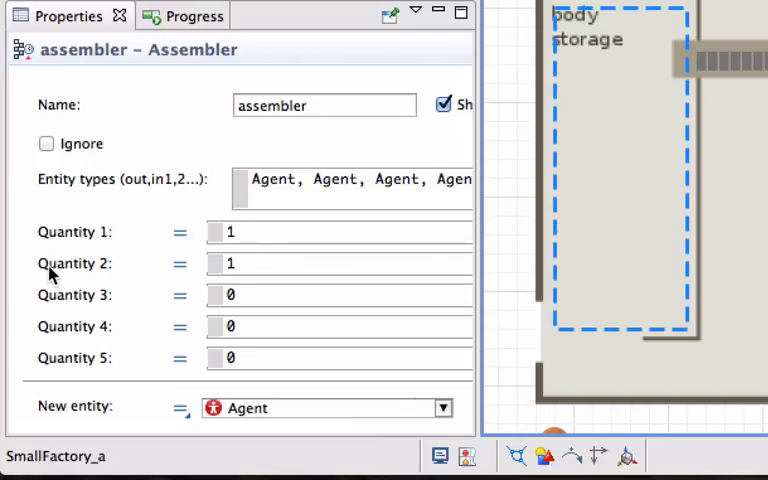
{"action": "mouse_move", "coordinate": [193, 282]}
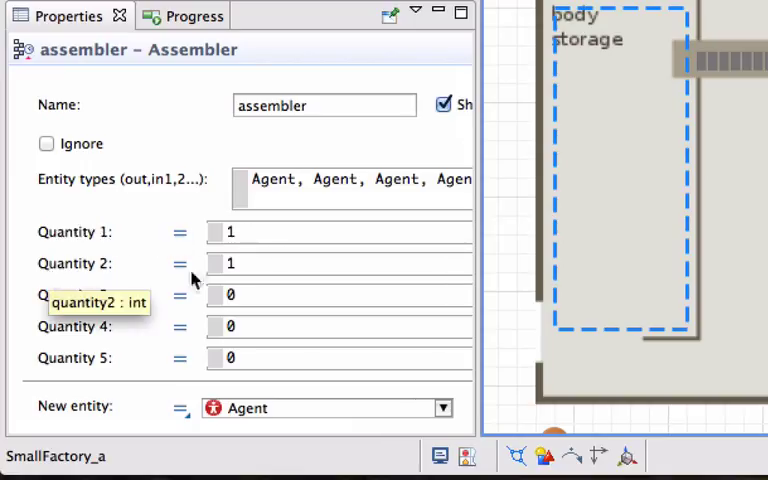
{"action": "mouse_move", "coordinate": [265, 263]}
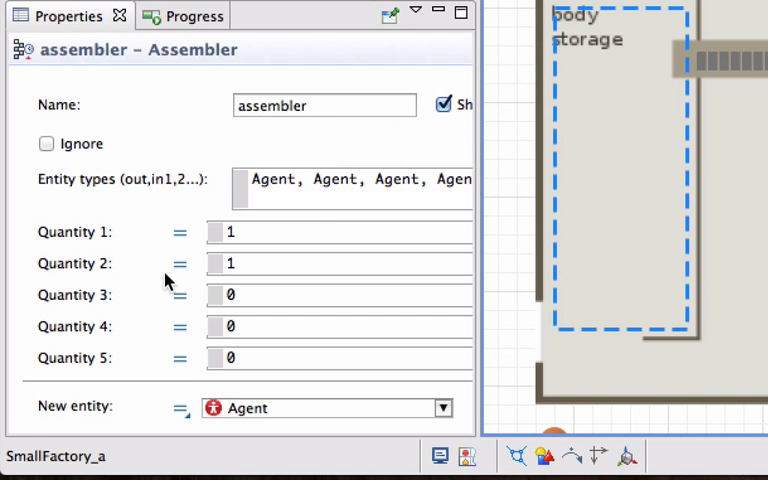
Step: Change the assembler delay time to triangular(5, 10, 15)*second()
{"action": "scroll", "scroll_direction": "down", "scroll_amount": 3}
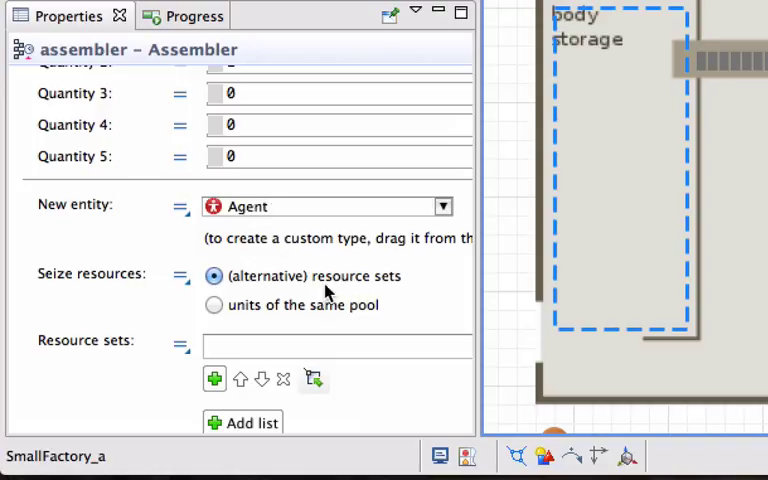
{"action": "scroll", "scroll_direction": "down", "scroll_amount": 3}
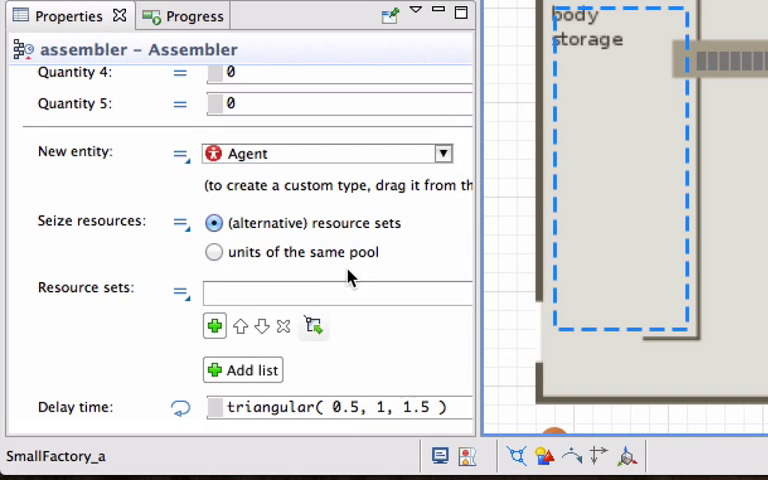
{"action": "mouse_move", "coordinate": [360, 278]}
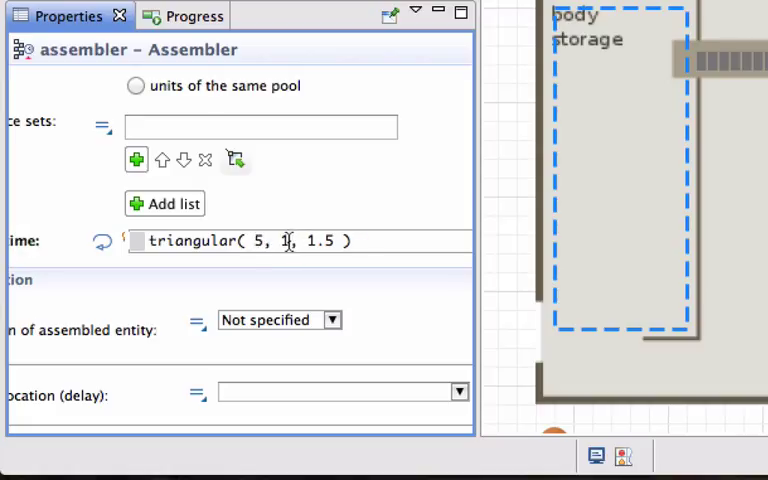
{"action": "type", "text": "0"}
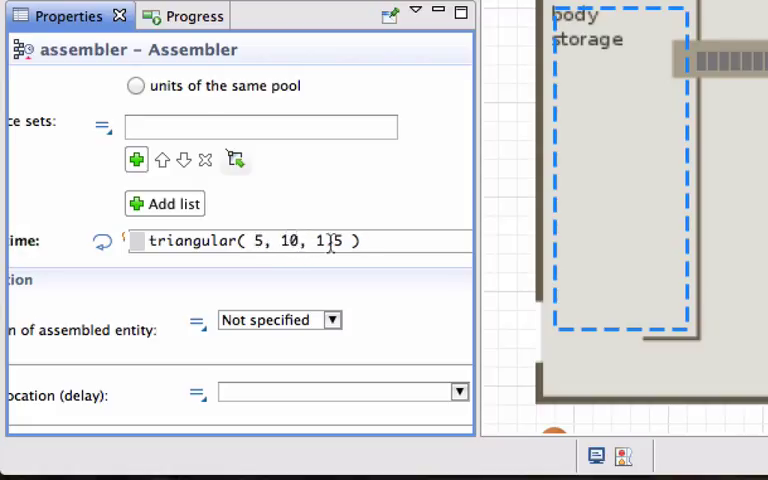
{"action": "type", "text": ".5"}
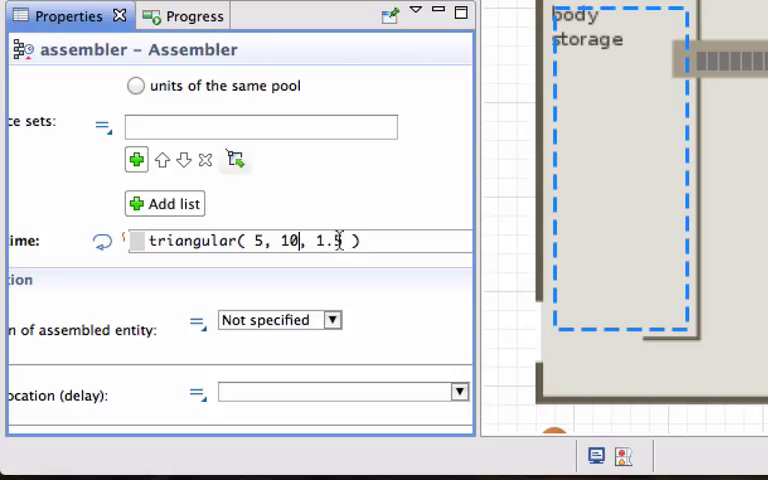
{"action": "type", "text": "15"}
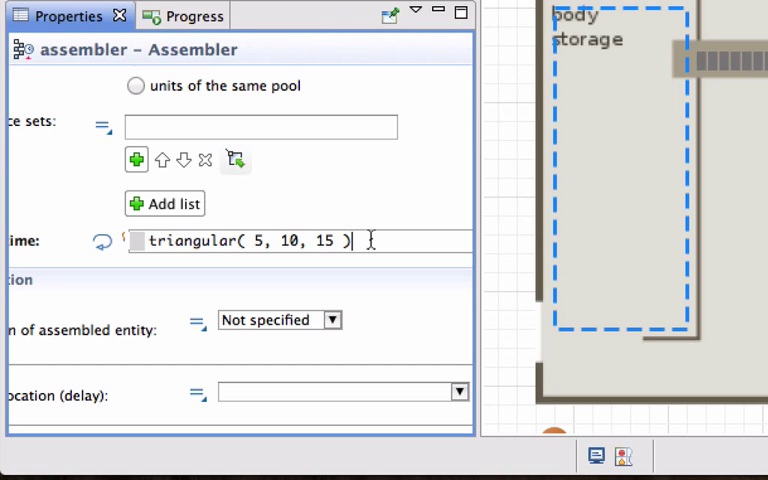
{"action": "type", "text": "*second("}
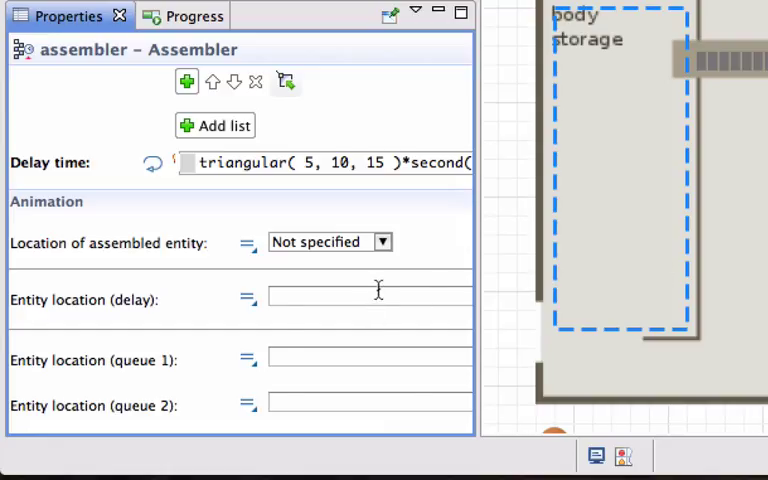
Step: Set the assembler's delay entity location to spaceAtAssembly and review remaining properties
{"action": "left_click", "coordinate": [369, 299]}
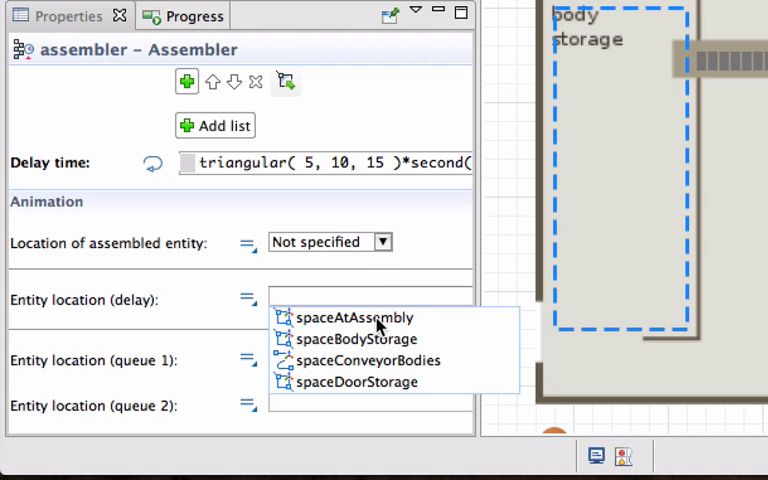
{"action": "left_click", "coordinate": [355, 317]}
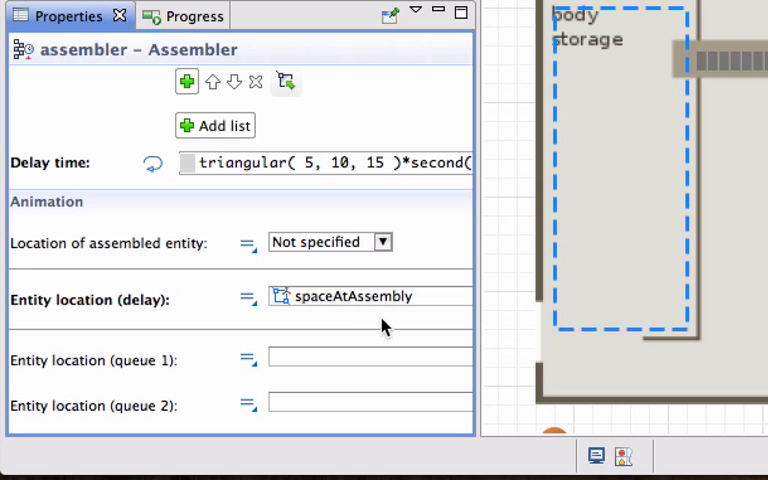
{"action": "mouse_move", "coordinate": [232, 382]}
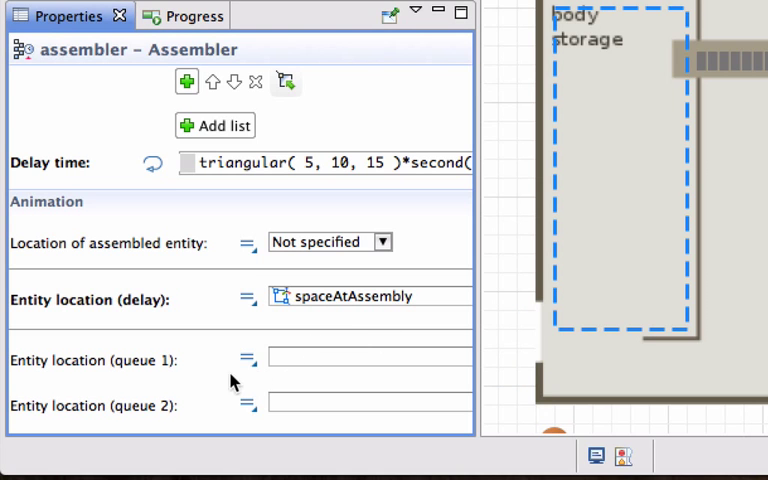
{"action": "scroll", "scroll_direction": "down", "scroll_amount": 3}
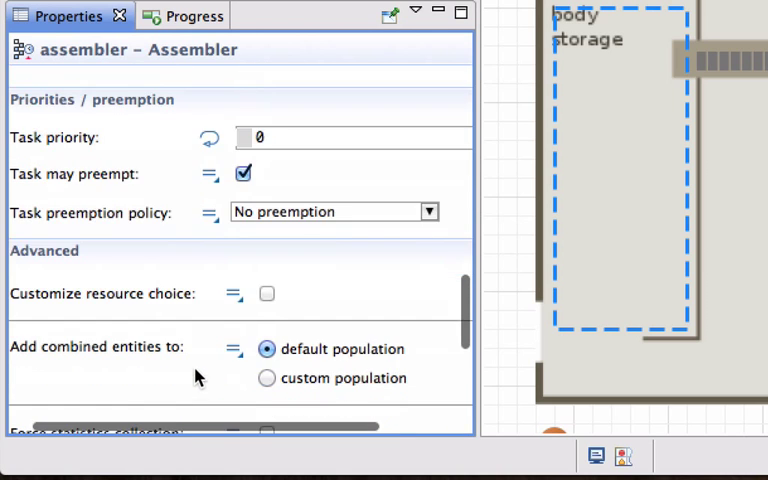
{"action": "scroll", "scroll_direction": "down", "scroll_amount": 3}
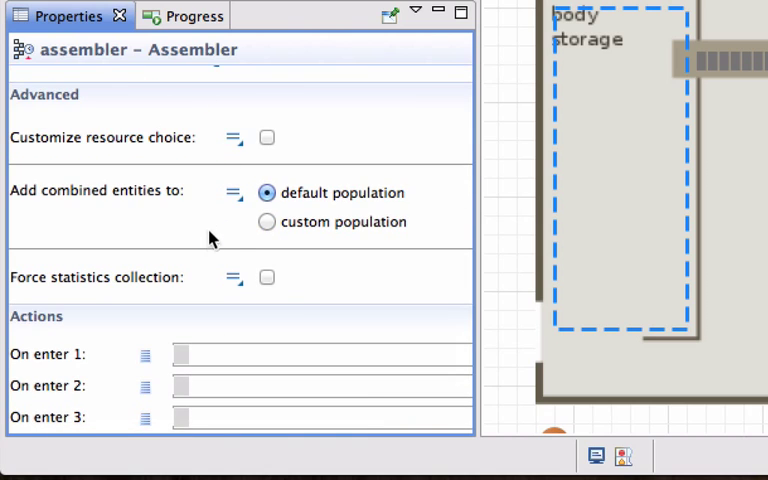
{"action": "scroll", "scroll_direction": "down", "scroll_amount": 3}
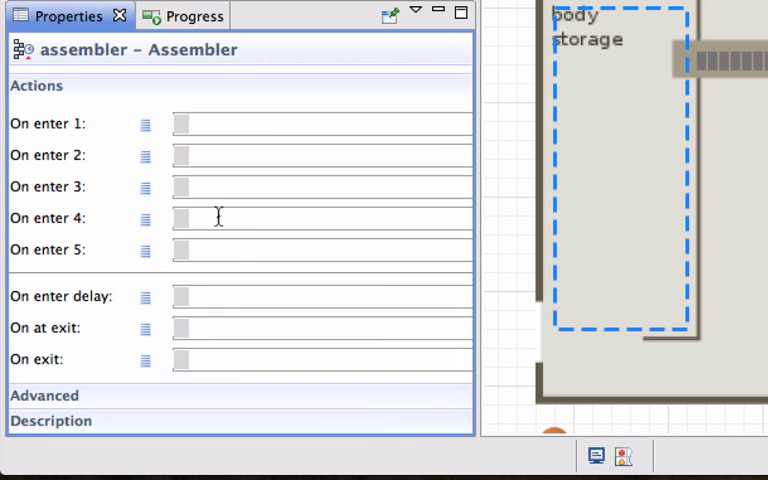
{"action": "mouse_move", "coordinate": [240, 123]}
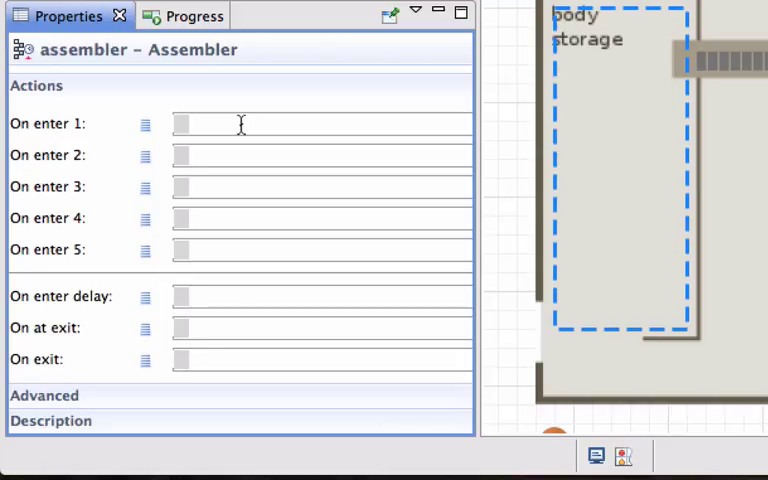
{"action": "mouse_move", "coordinate": [223, 296]}
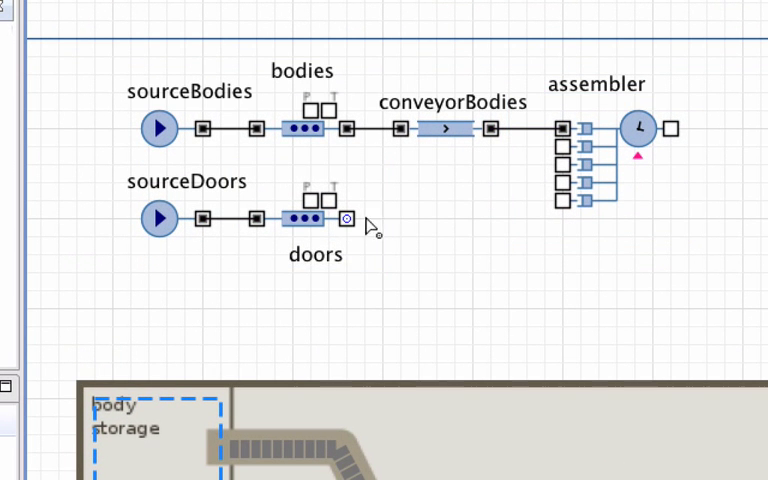
Step: Connect the doors queue output to the assembler's in2 port
{"action": "left_click_drag", "start_coordinate": [347, 219], "coordinate": [521, 219]}
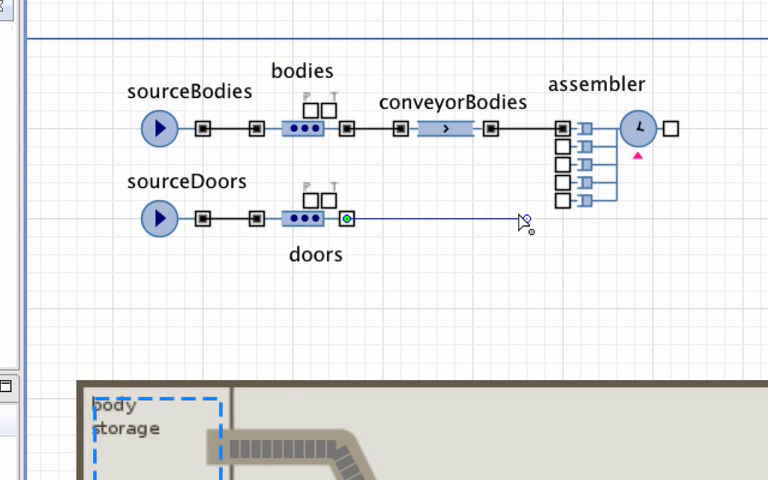
{"action": "left_click_drag", "start_coordinate": [522, 218], "coordinate": [522, 150]}
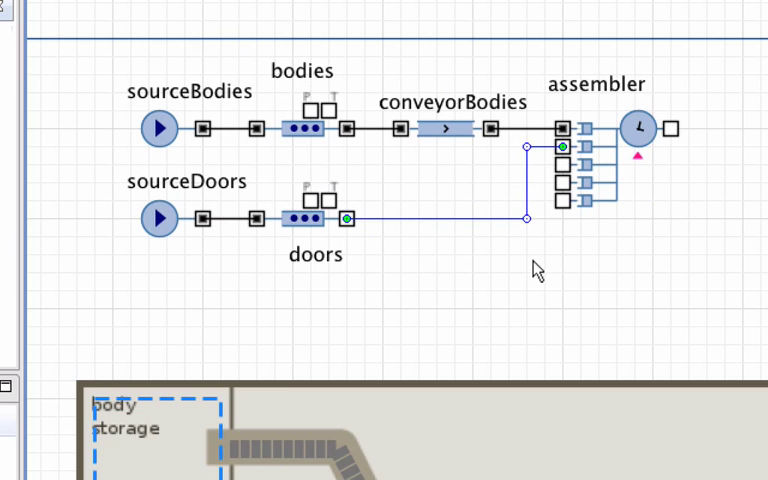
{"action": "scroll", "scroll_direction": "down", "scroll_amount": 3}
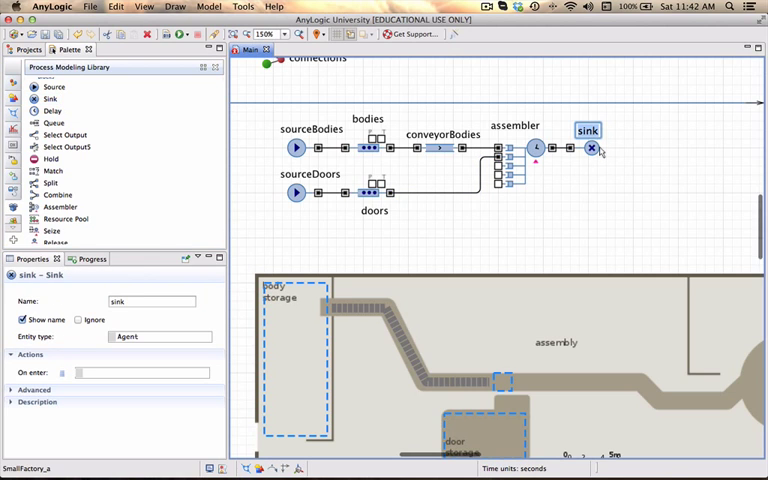
Step: Select the new sink placed after the assembler and receiving its output
{"action": "left_click", "coordinate": [591, 148]}
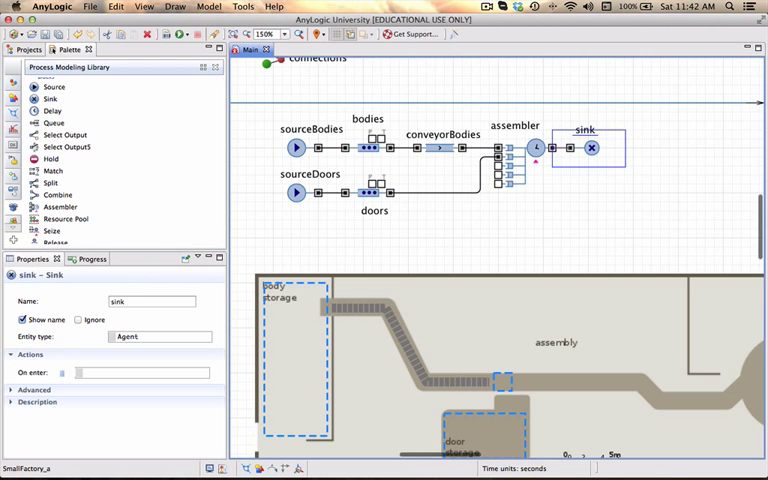
{"action": "mouse_move", "coordinate": [535, 193]}
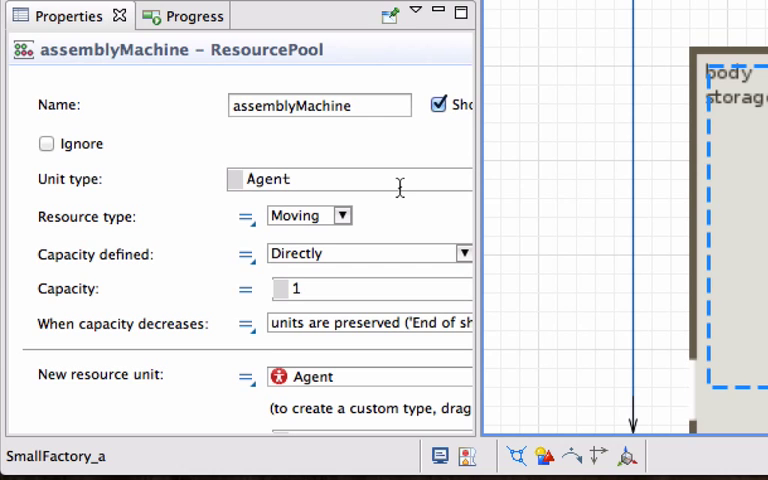
{"action": "mouse_move", "coordinate": [378, 218]}
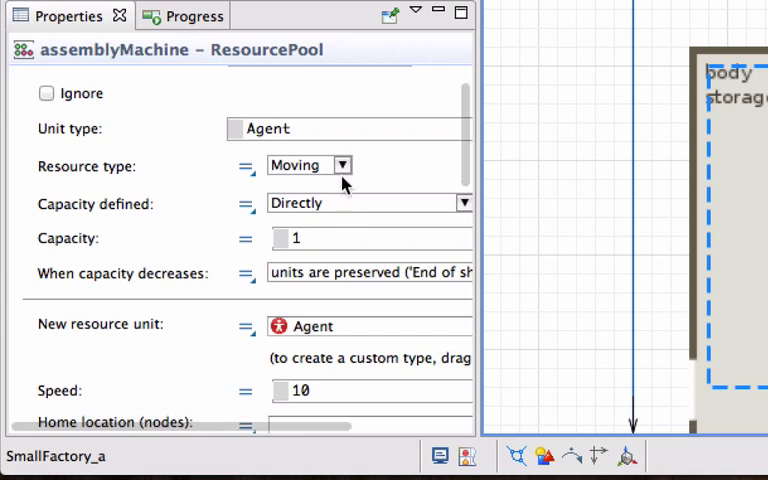
Step: Give the assemblyMachine pool a Static resource type with capacity 10
{"action": "left_click", "coordinate": [344, 165]}
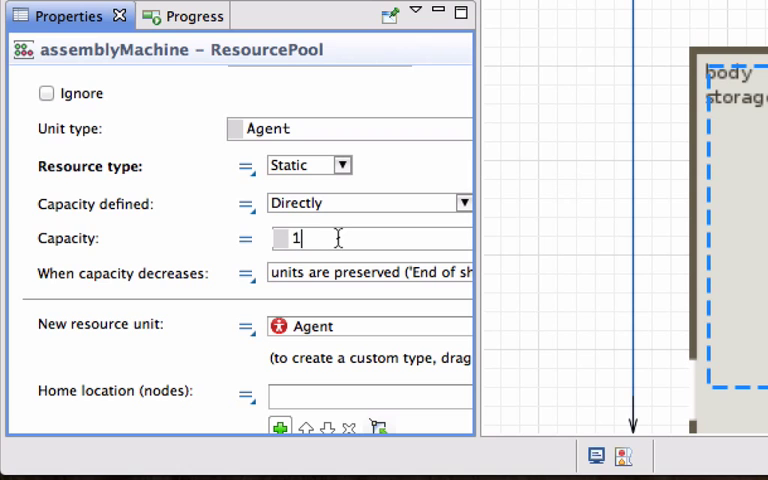
{"action": "type", "text": "0"}
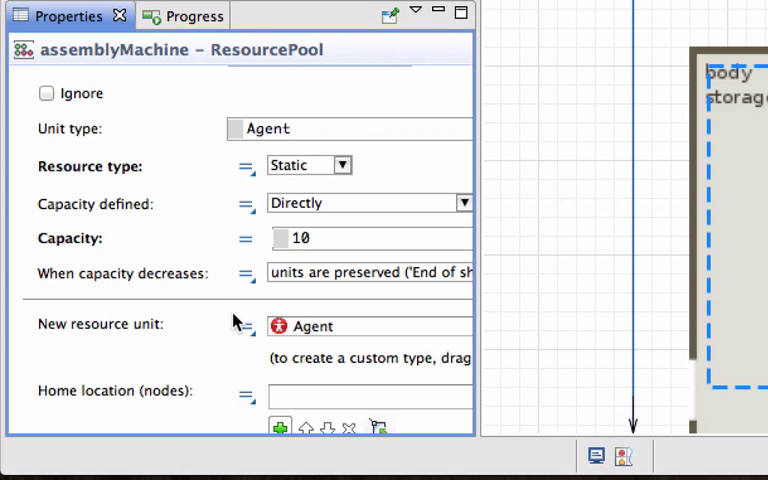
{"action": "scroll", "scroll_direction": "down", "scroll_amount": 3}
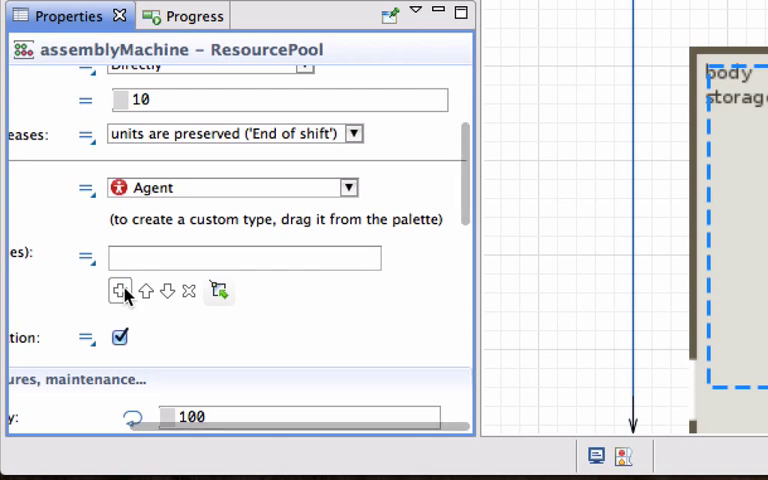
Step: Add spaceAtAssembly as the assemblyMachine pool's home location node
{"action": "left_click", "coordinate": [119, 290]}
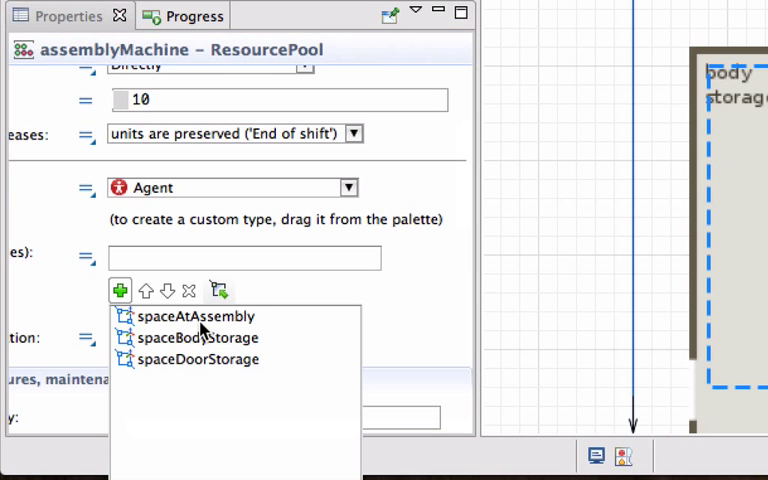
{"action": "left_click", "coordinate": [195, 316]}
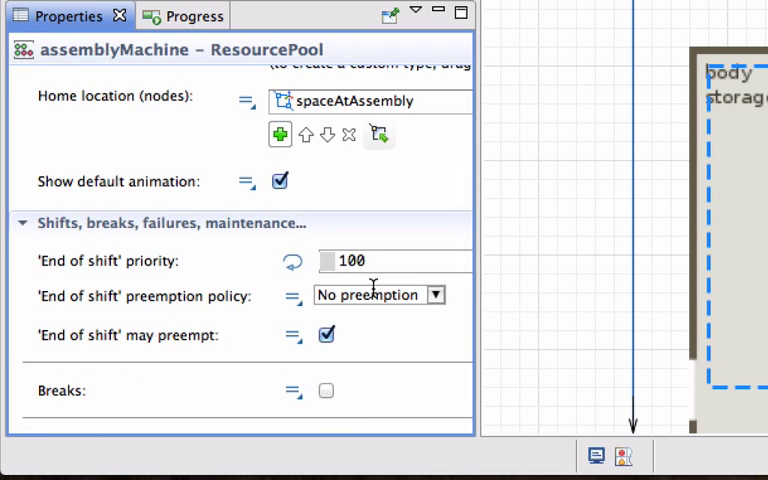
{"action": "scroll", "scroll_direction": "down", "scroll_amount": 3}
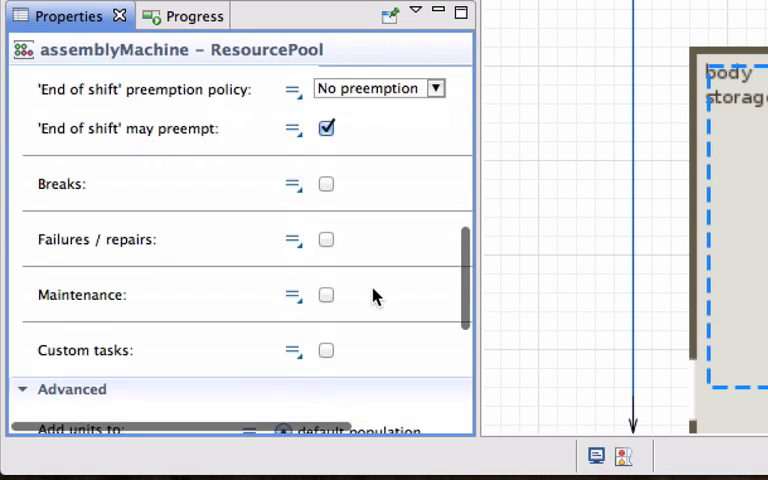
{"action": "scroll", "scroll_direction": "down", "scroll_amount": 3}
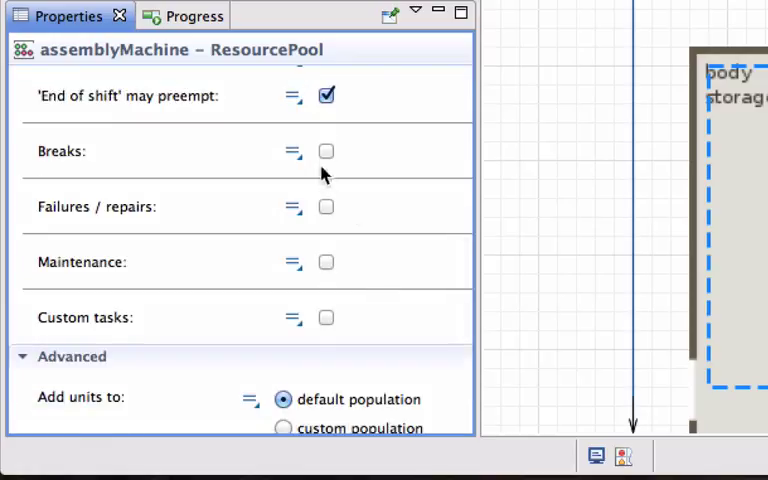
{"action": "mouse_move", "coordinate": [330, 240]}
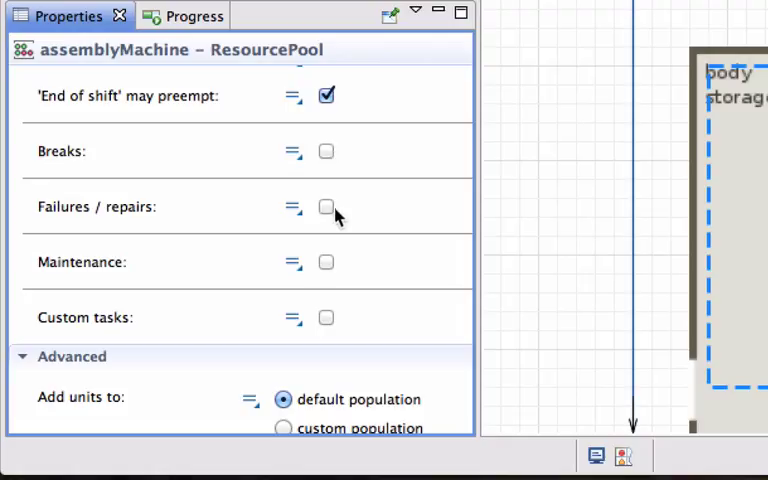
{"action": "mouse_move", "coordinate": [330, 263]}
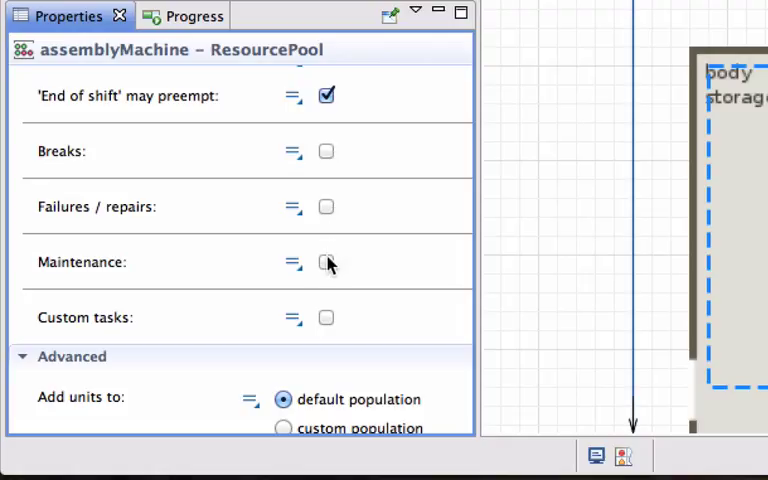
{"action": "mouse_move", "coordinate": [366, 332]}
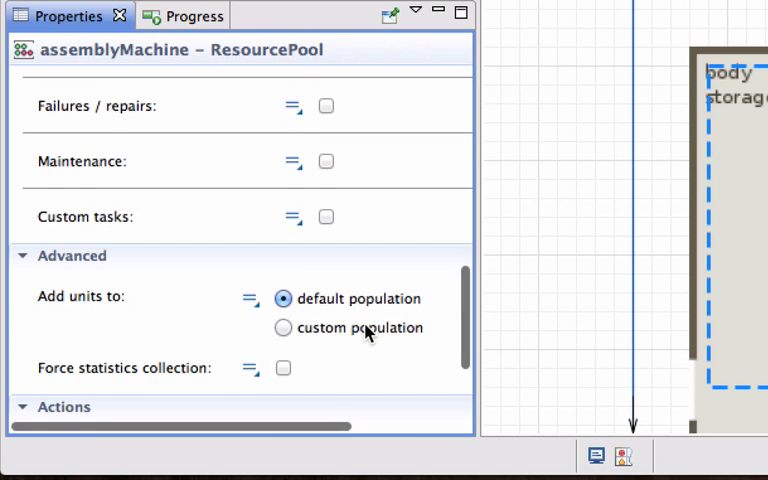
{"action": "scroll", "scroll_direction": "down", "scroll_amount": 3}
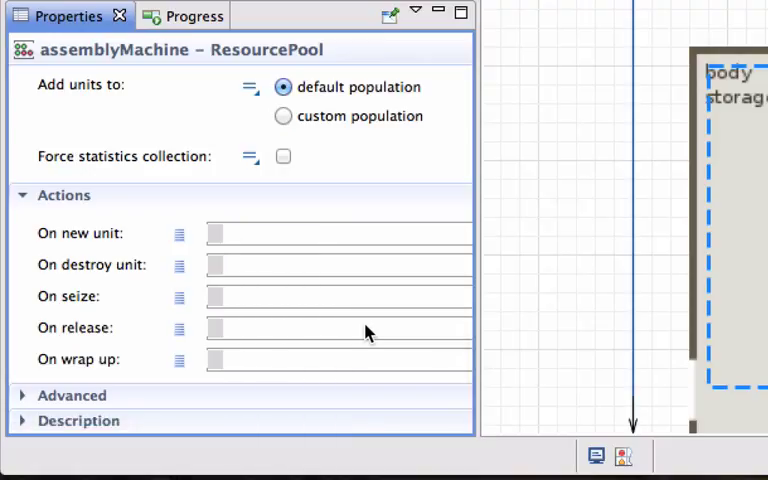
{"action": "mouse_move", "coordinate": [318, 208]}
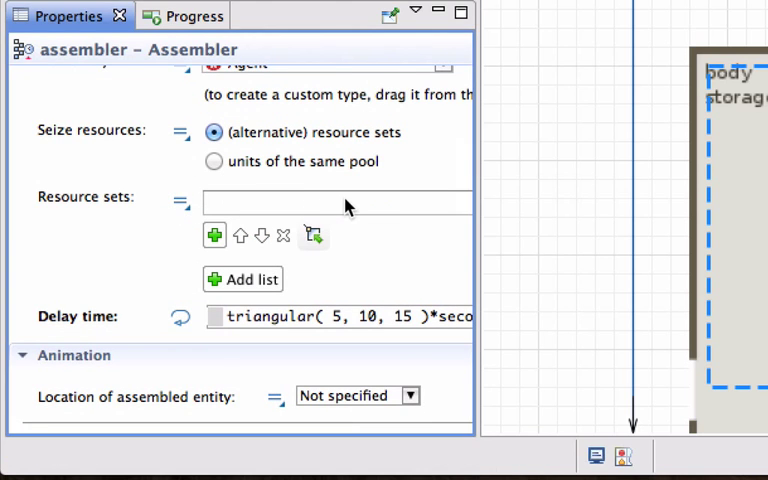
Step: Add a resource set with one assemblyMachine unit to the assembler
{"action": "left_click", "coordinate": [214, 235]}
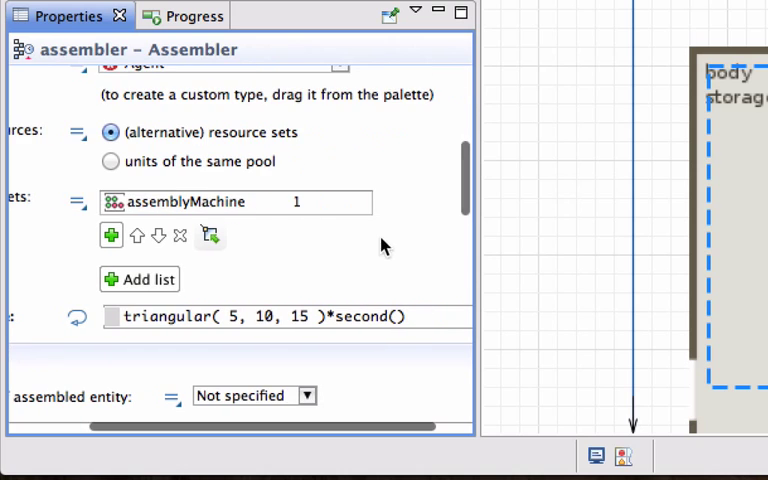
{"action": "mouse_move", "coordinate": [305, 213]}
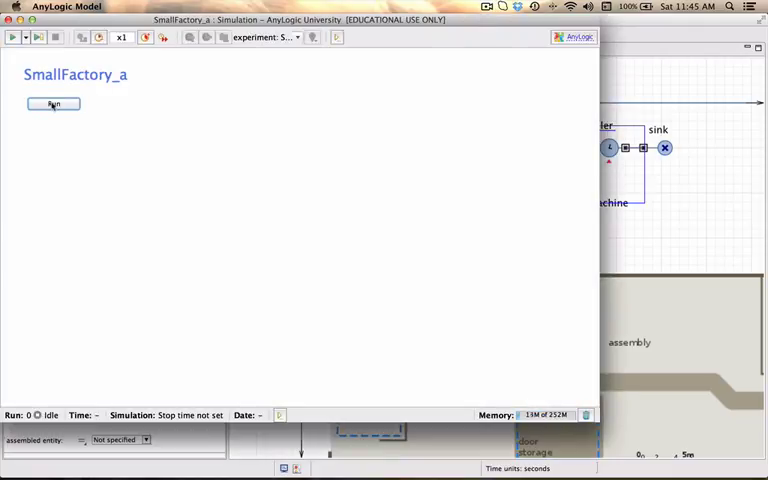
Step: Launch the SmallFactory_a simulation run, then close it
{"action": "left_click", "coordinate": [53, 104]}
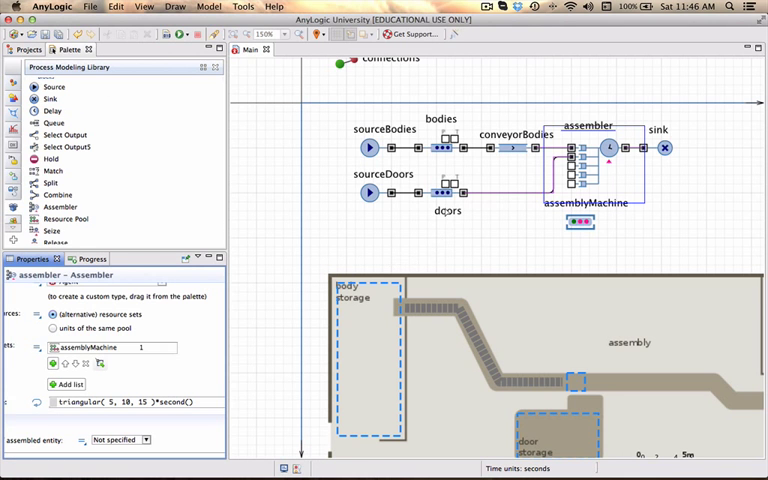
Step: Set the doors queue's entity location to spaceDoorStorage
{"action": "left_click", "coordinate": [447, 192]}
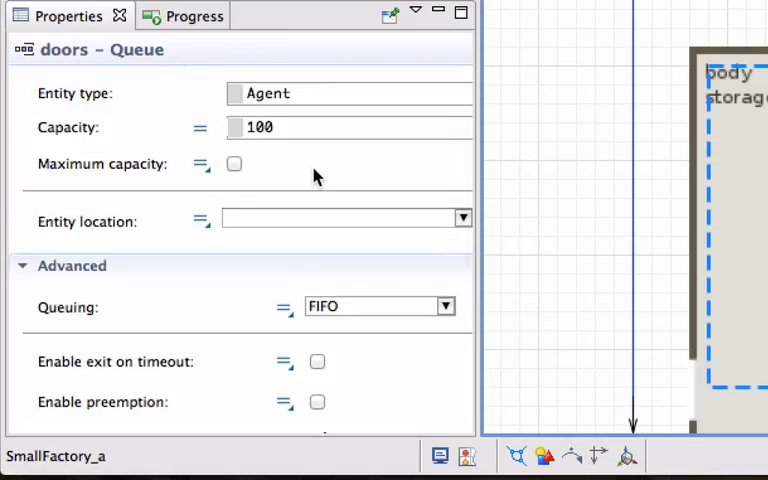
{"action": "mouse_move", "coordinate": [464, 218]}
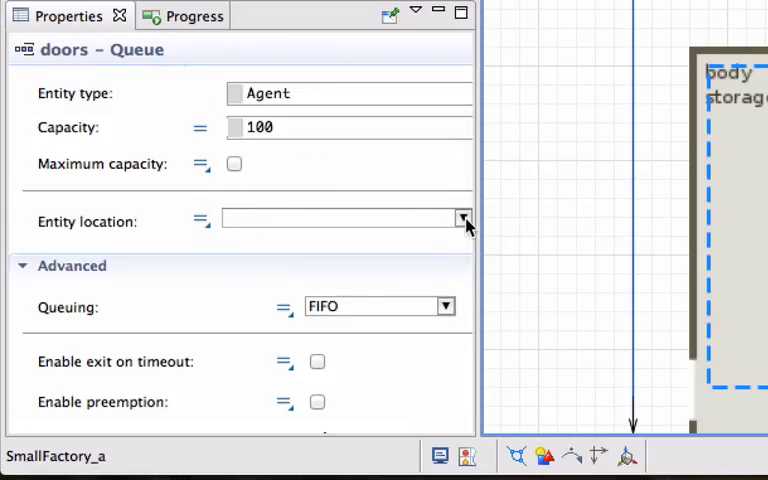
{"action": "left_click", "coordinate": [463, 218]}
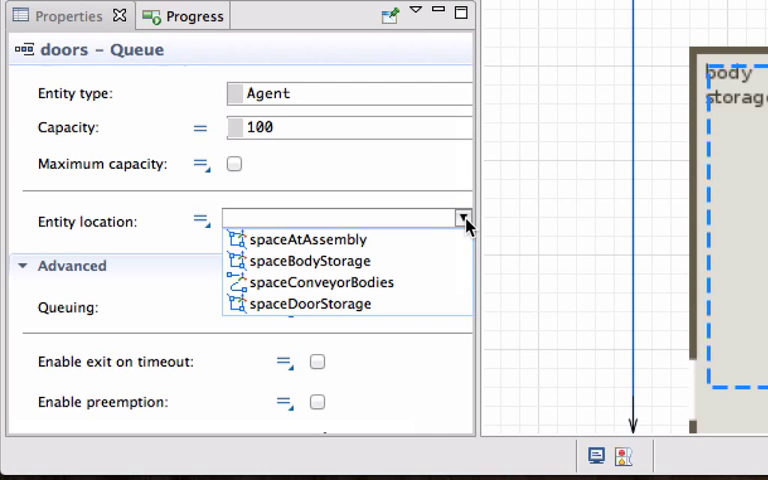
{"action": "left_click", "coordinate": [308, 303]}
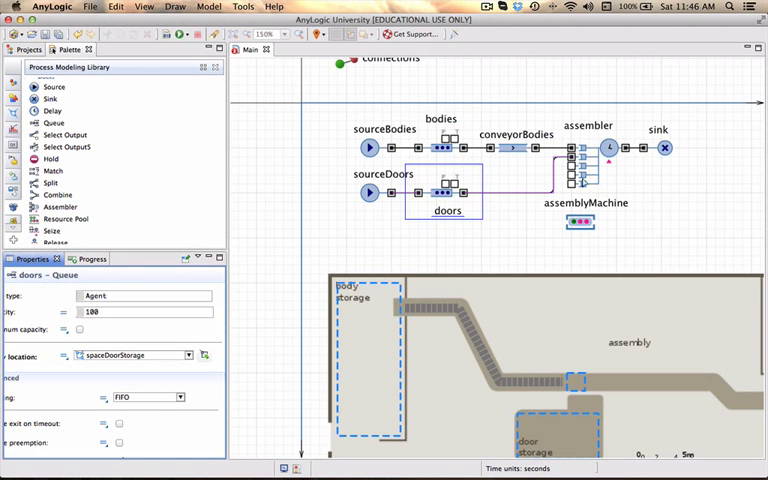
{"action": "mouse_move", "coordinate": [585, 182]}
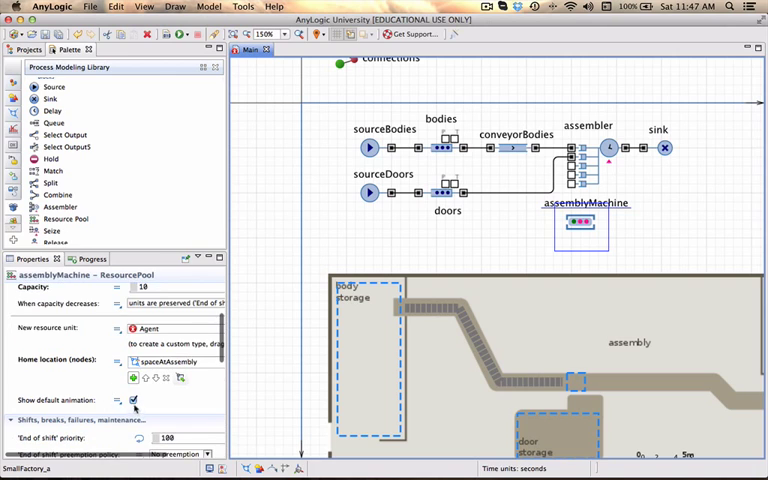
{"action": "left_click", "coordinate": [133, 400]}
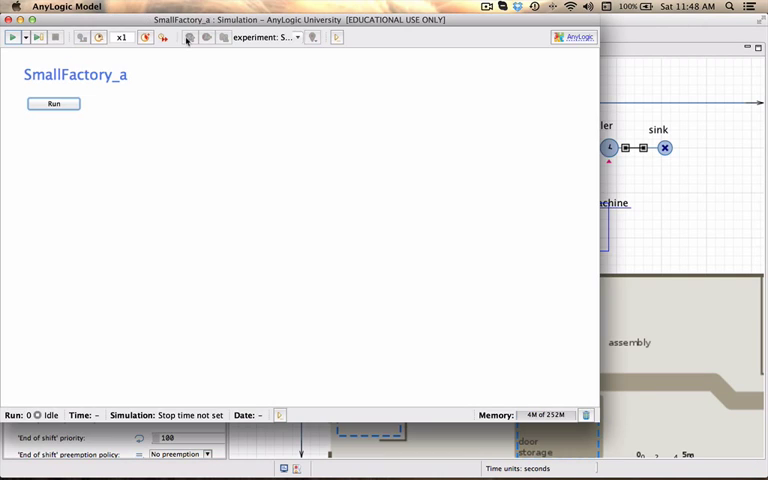
Step: Run the SmallFactory_a simulation, watch bodies and doors reach assembly, then terminate it
{"action": "left_click", "coordinate": [53, 103]}
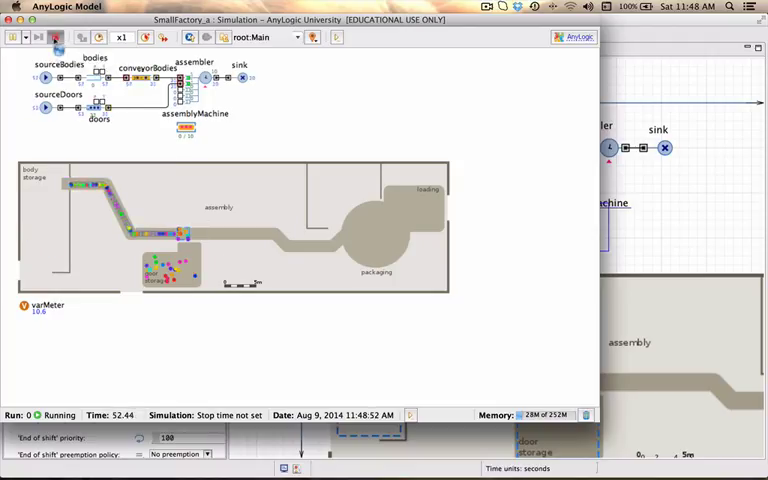
{"action": "left_click", "coordinate": [57, 37]}
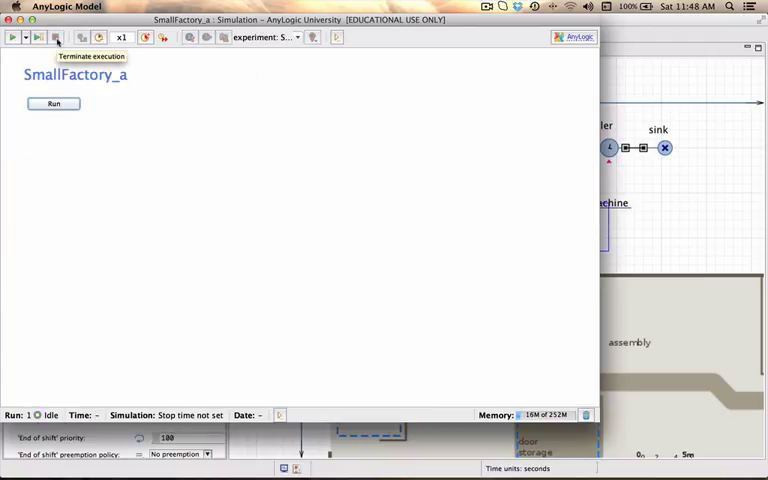